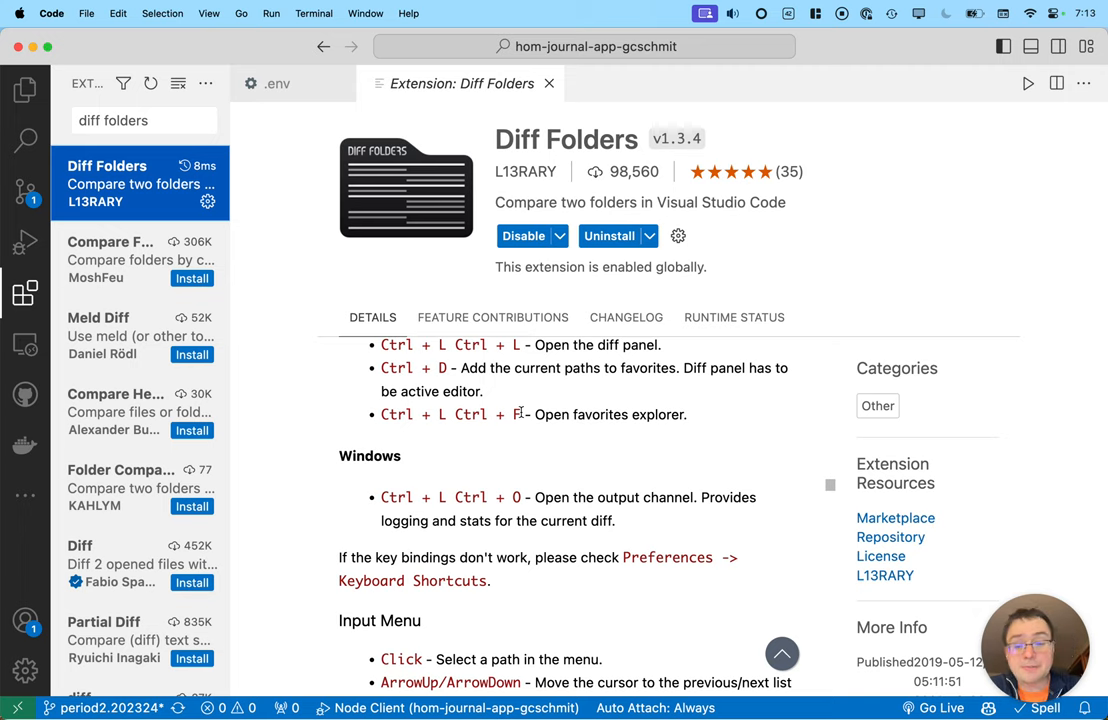
{"action": "mouse_move", "coordinate": [228, 395]}
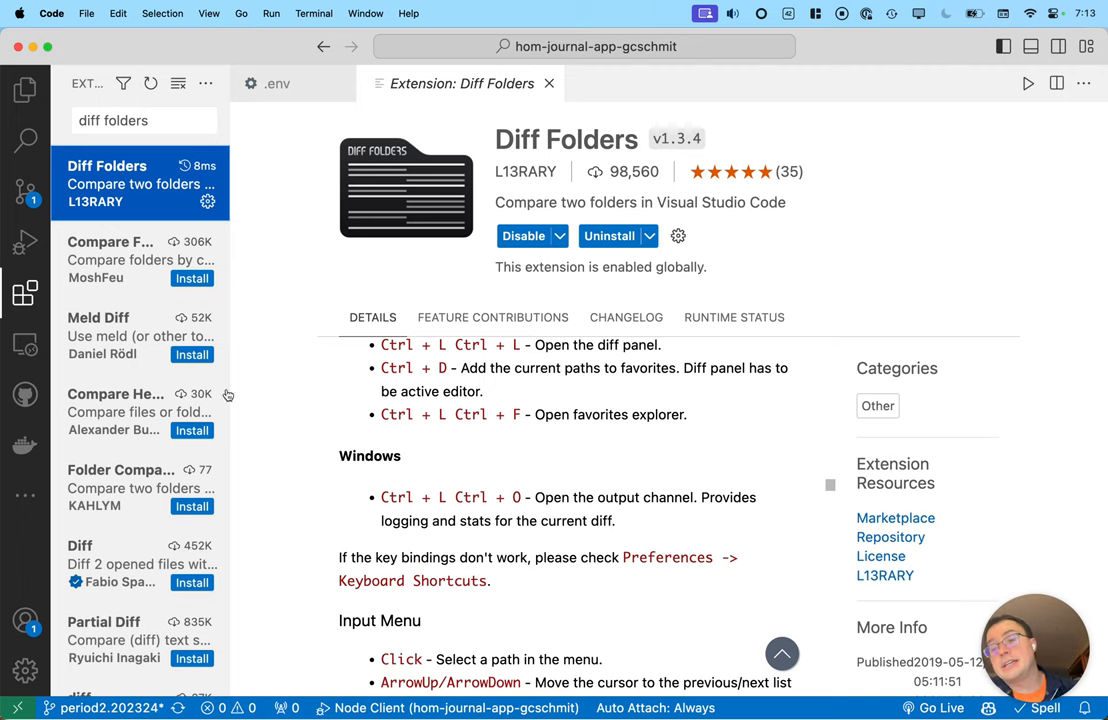
{"action": "mouse_move", "coordinate": [24, 293]}
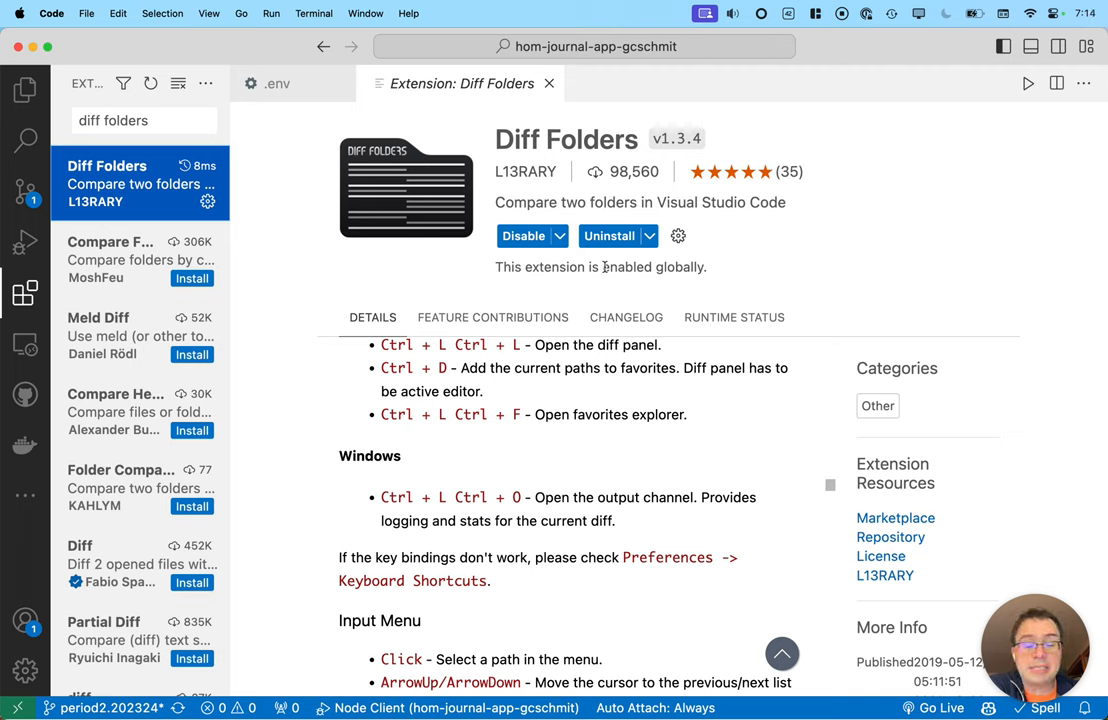
{"action": "mouse_move", "coordinate": [25, 90]}
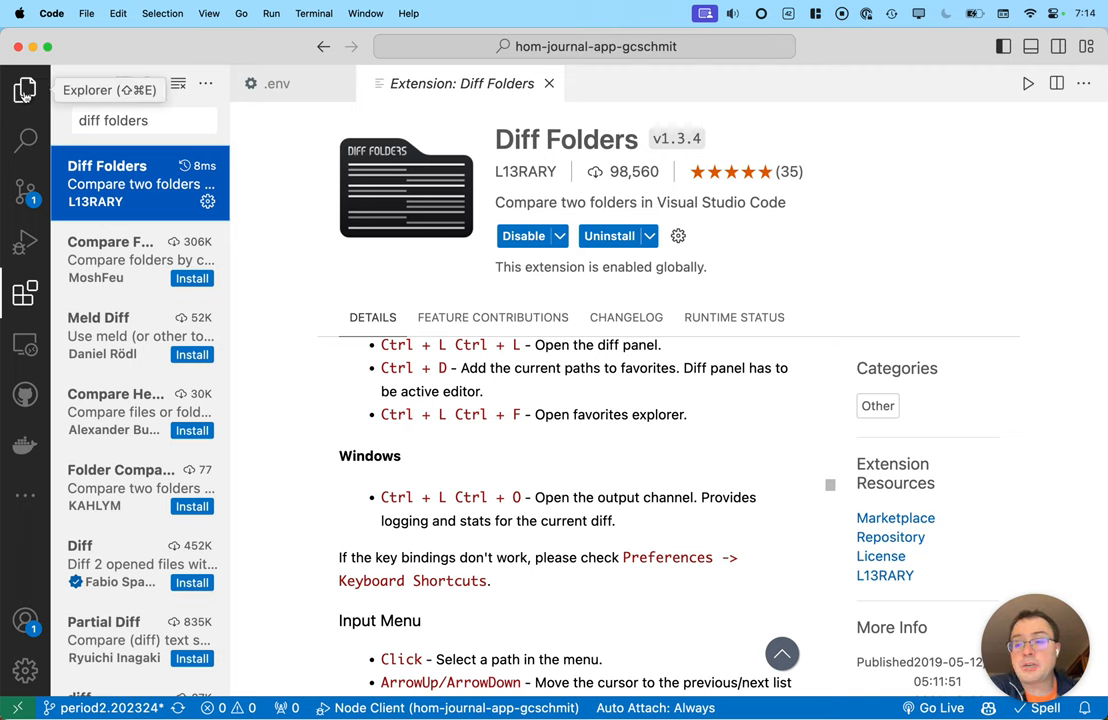
Show the Explorer sidebar and search the Command Palette for 'new diff'.
{"action": "left_click", "coordinate": [25, 90]}
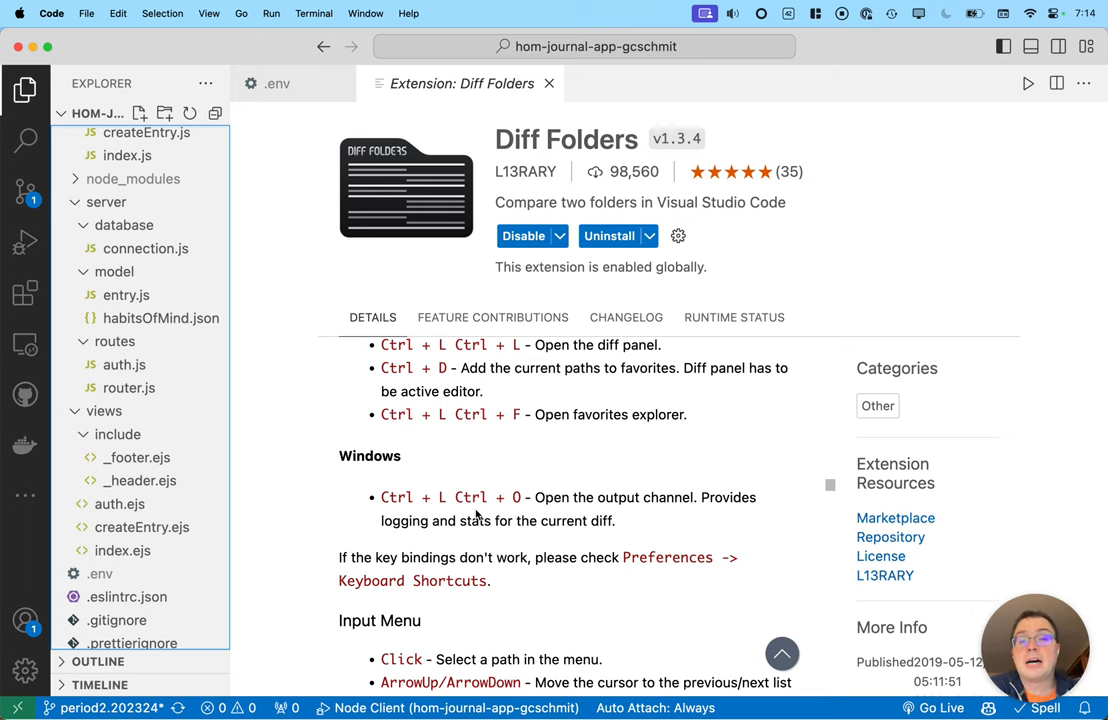
{"action": "left_click", "coordinate": [271, 13]}
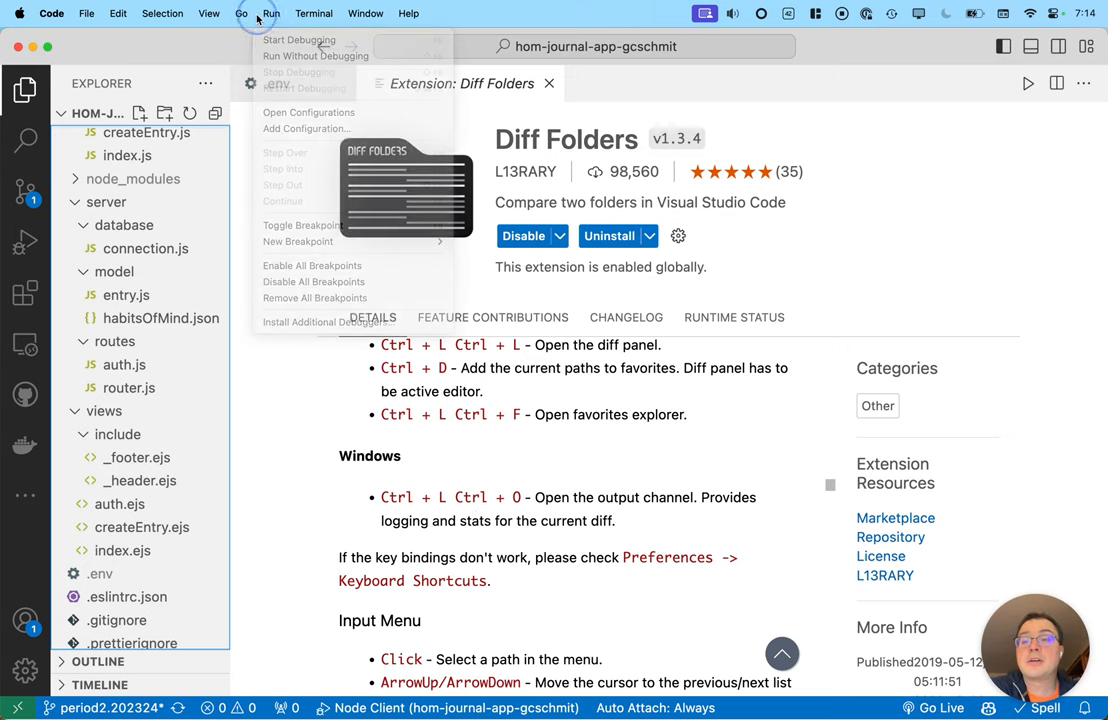
{"action": "left_click", "coordinate": [208, 13]}
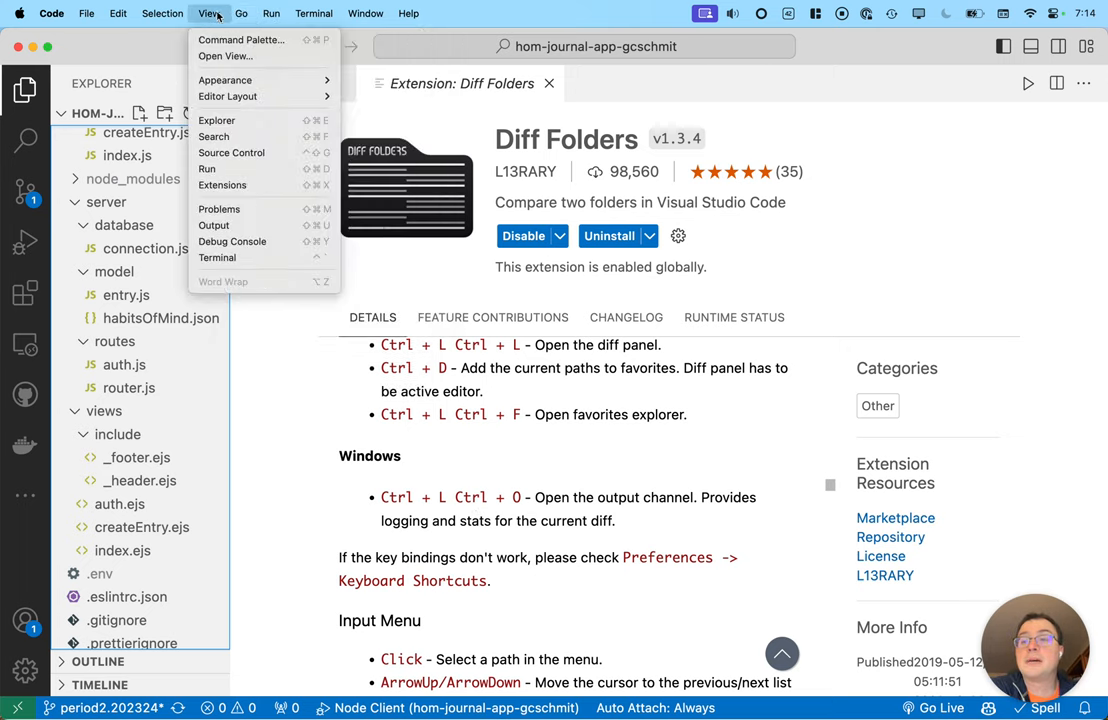
{"action": "mouse_move", "coordinate": [240, 39]}
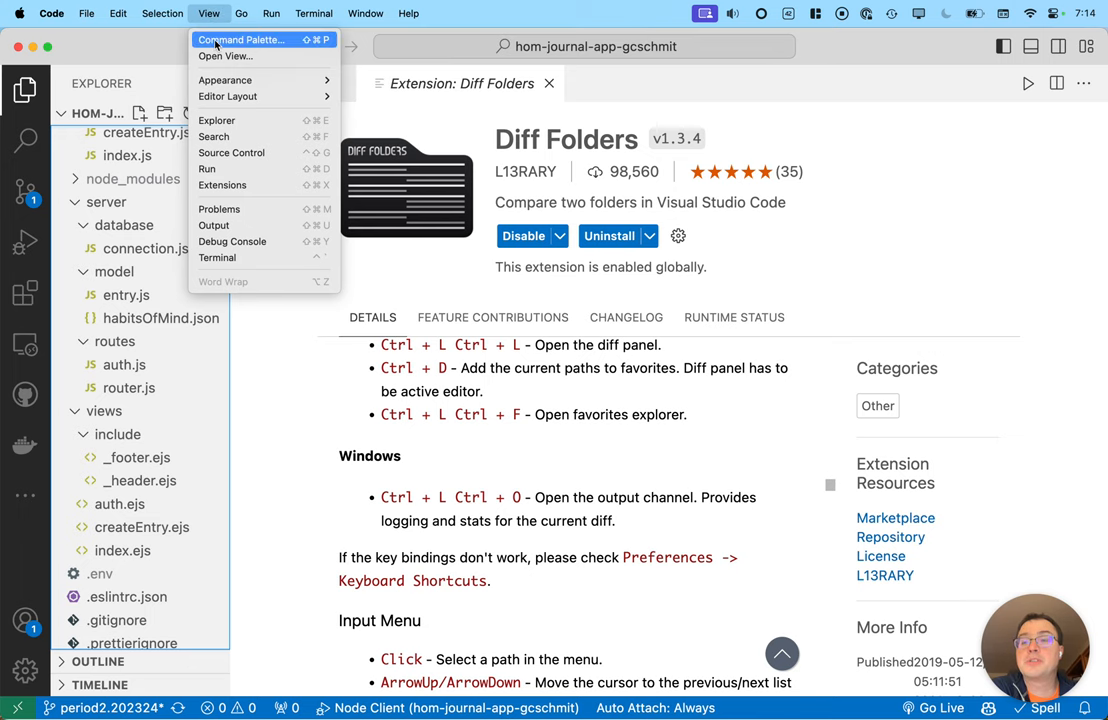
{"action": "left_click", "coordinate": [241, 40]}
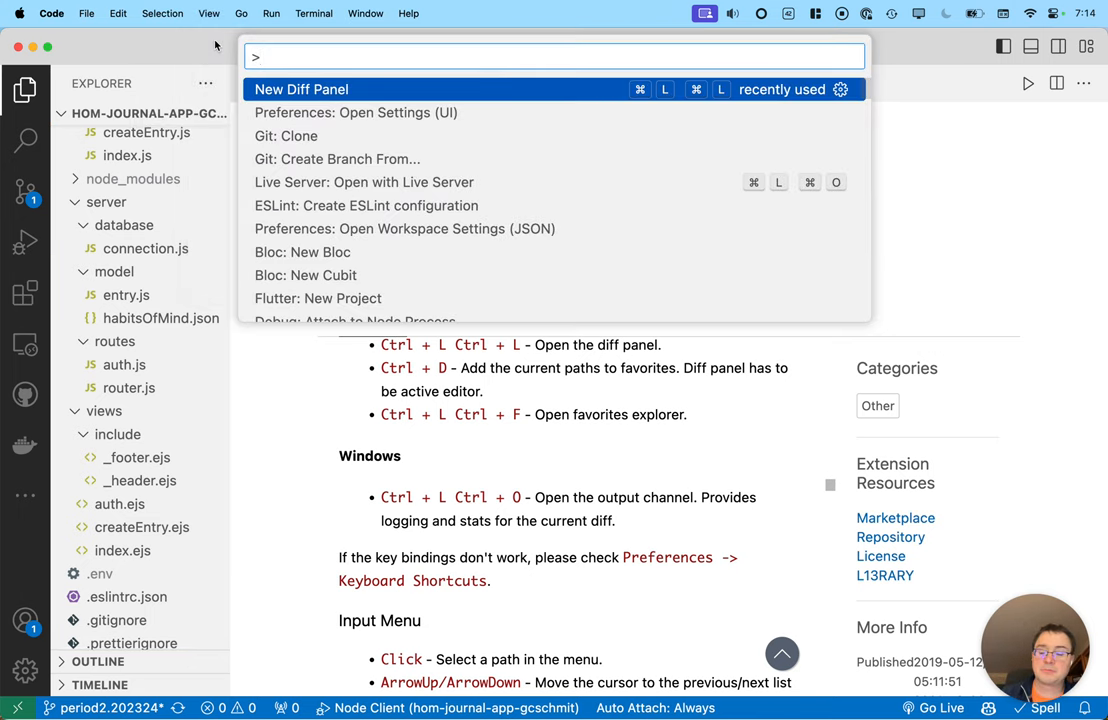
{"action": "type", "text": "new"}
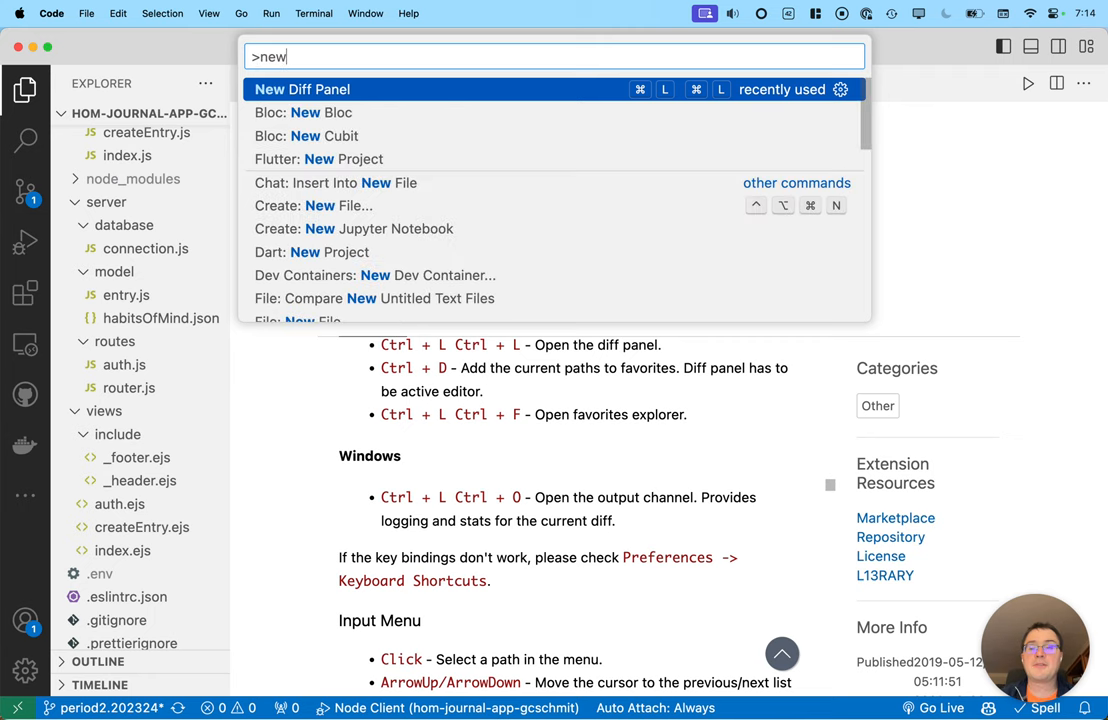
{"action": "type", "text": "diff"}
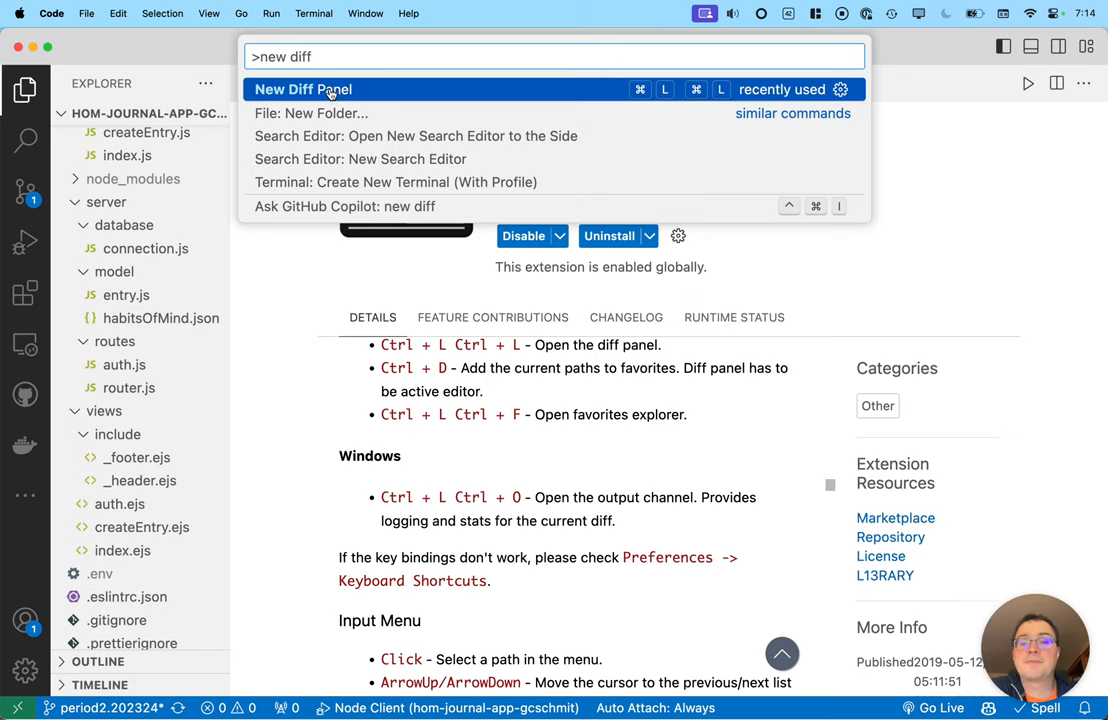
Run the Diff Folders 'New Diff Panel' command from the Command Palette.
{"action": "left_click", "coordinate": [303, 89]}
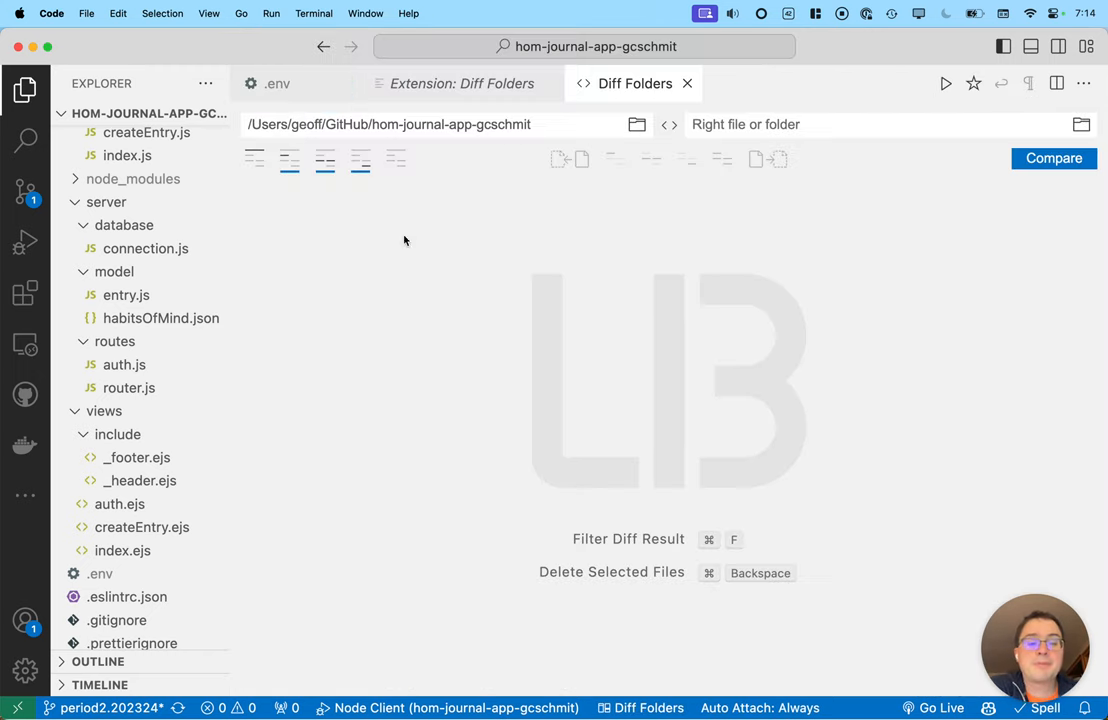
{"action": "mouse_move", "coordinate": [457, 155]}
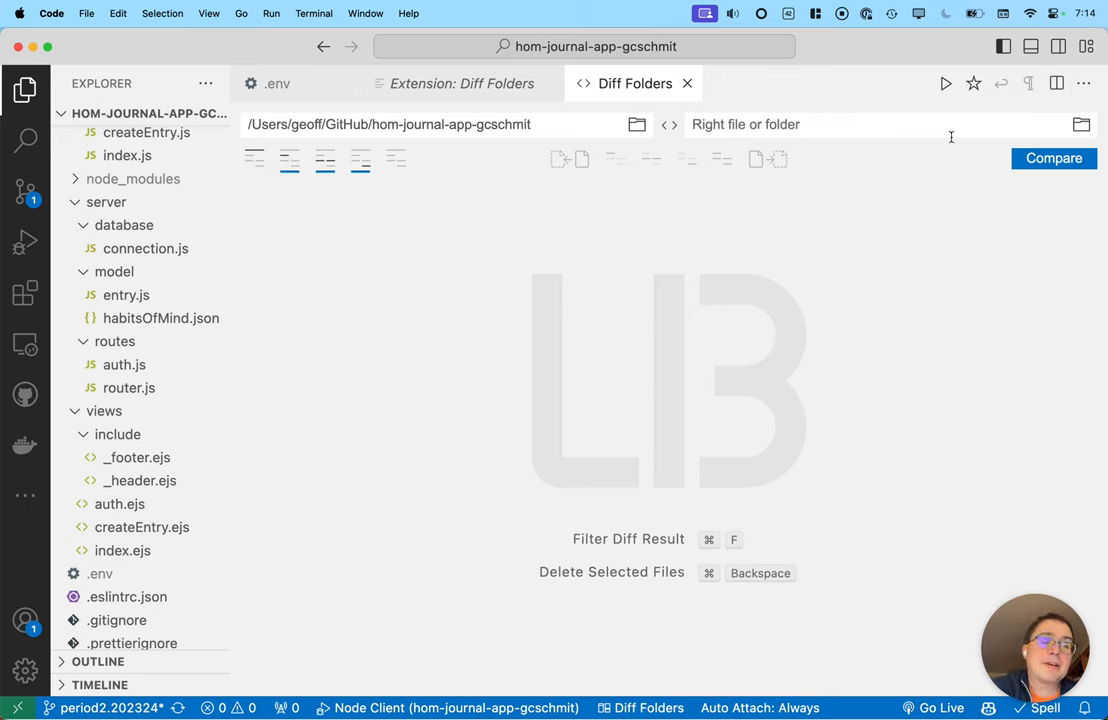
{"action": "mouse_move", "coordinate": [1031, 120]}
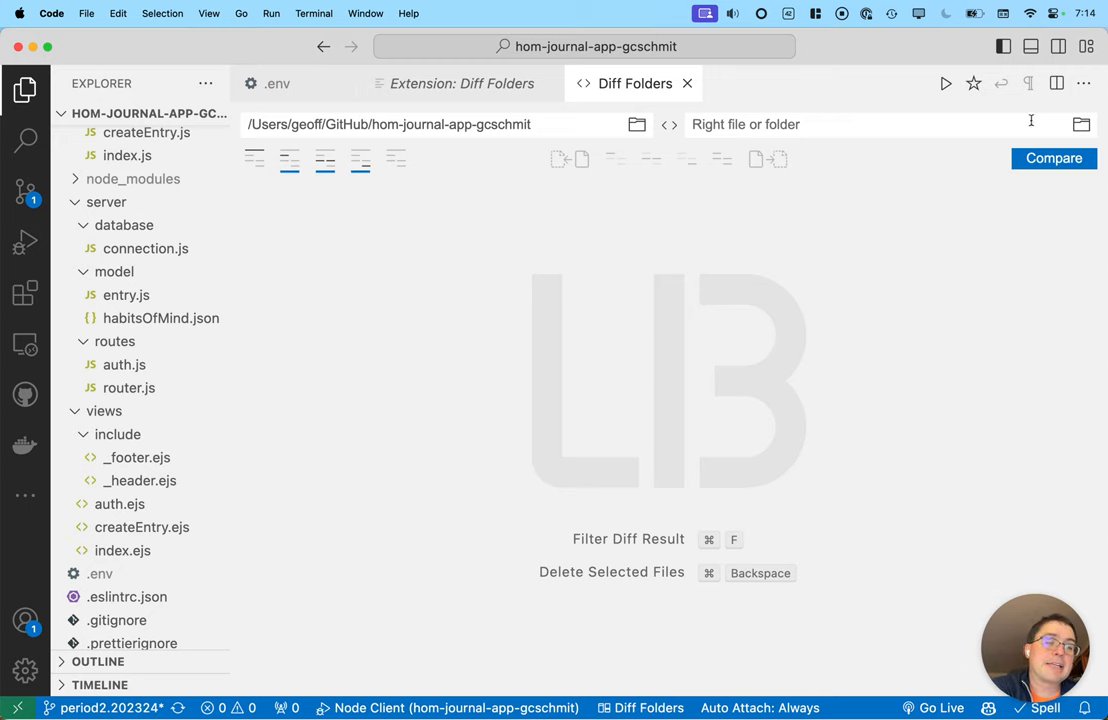
Set the right comparison side to the hom-journal-app-gcschmit folder in Downloads.
{"action": "left_click", "coordinate": [1081, 124]}
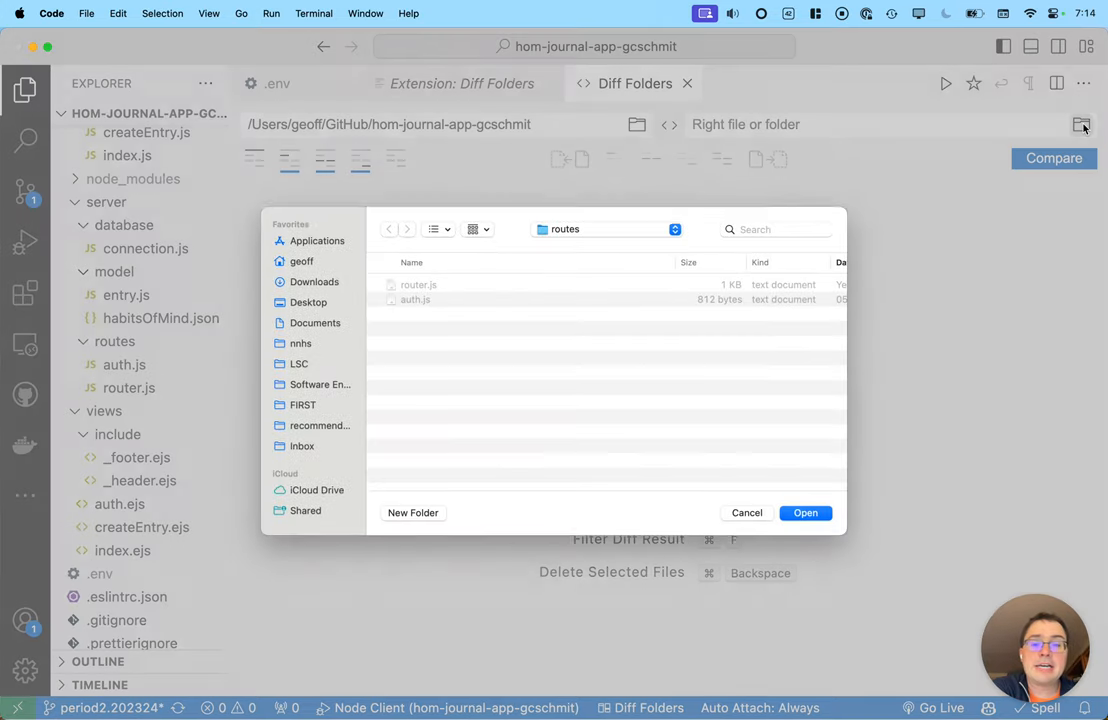
{"action": "left_click", "coordinate": [608, 229]}
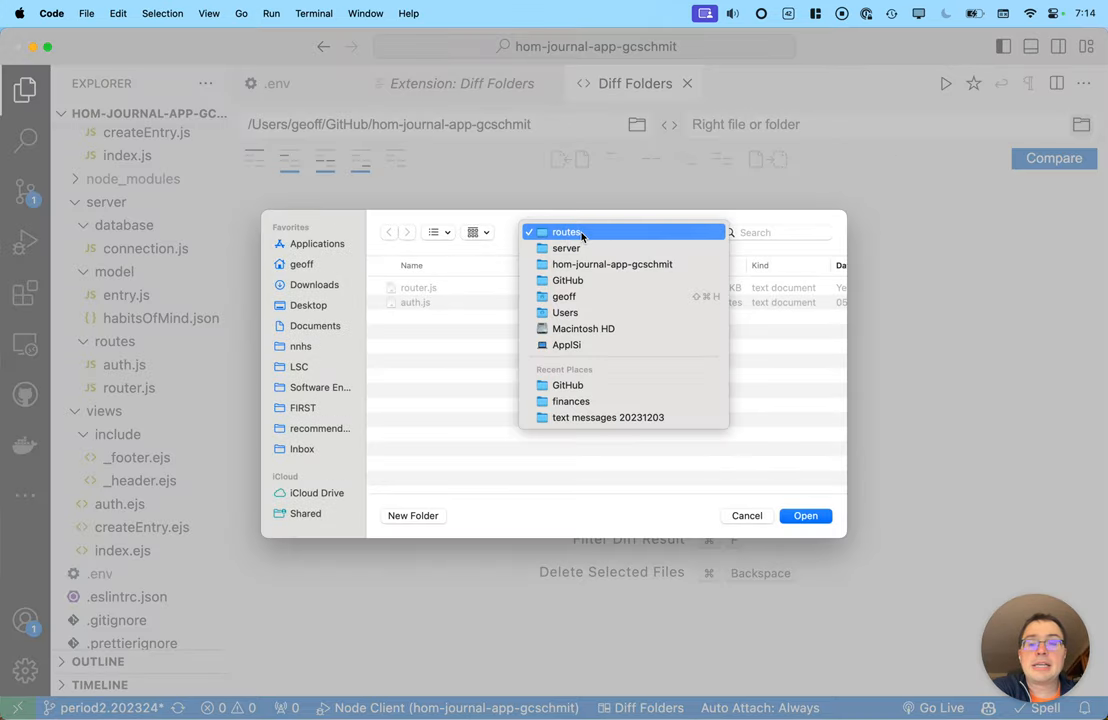
{"action": "left_click", "coordinate": [314, 284]}
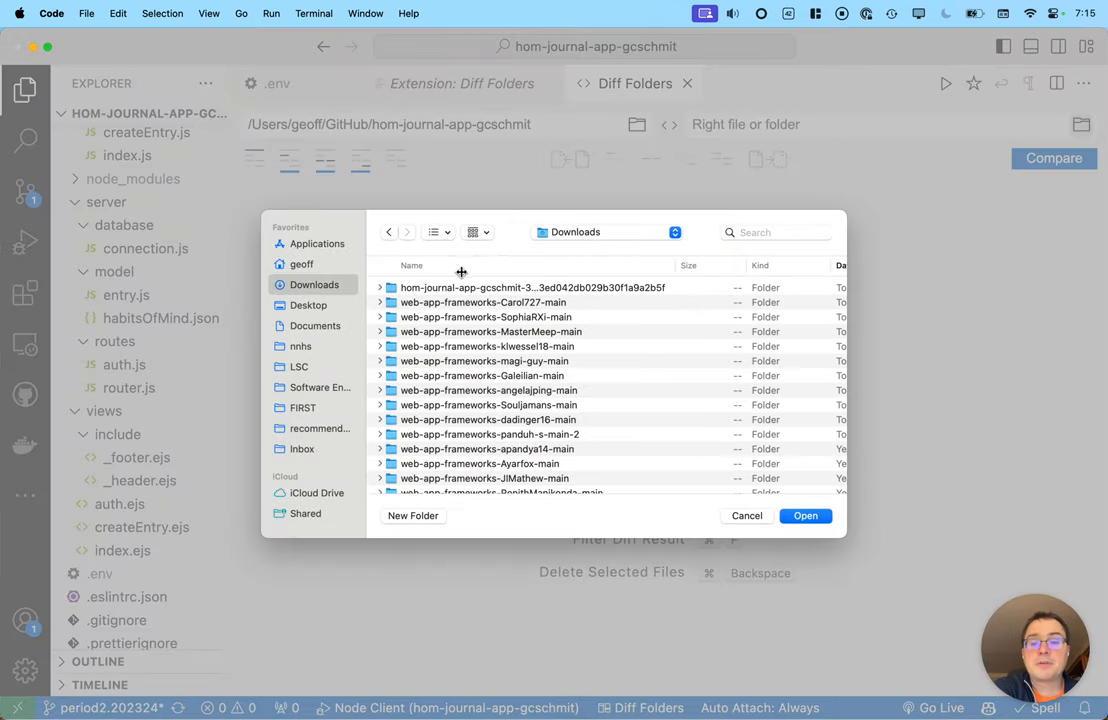
{"action": "left_click", "coordinate": [520, 287]}
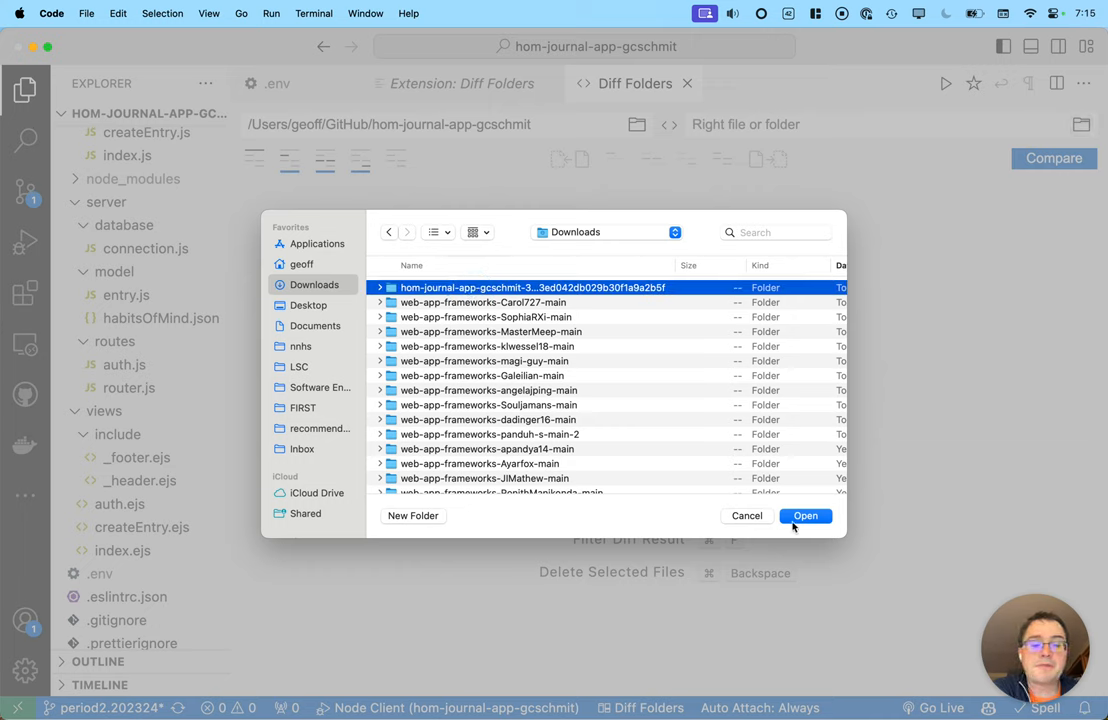
{"action": "mouse_move", "coordinate": [808, 522]}
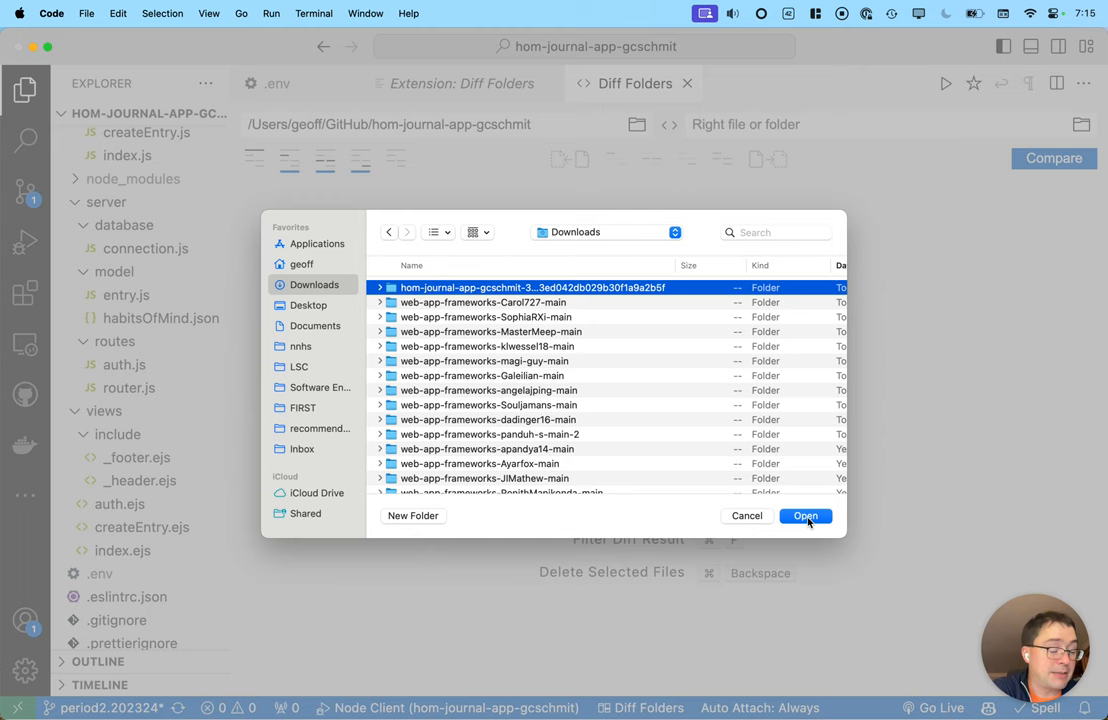
{"action": "left_click", "coordinate": [805, 515]}
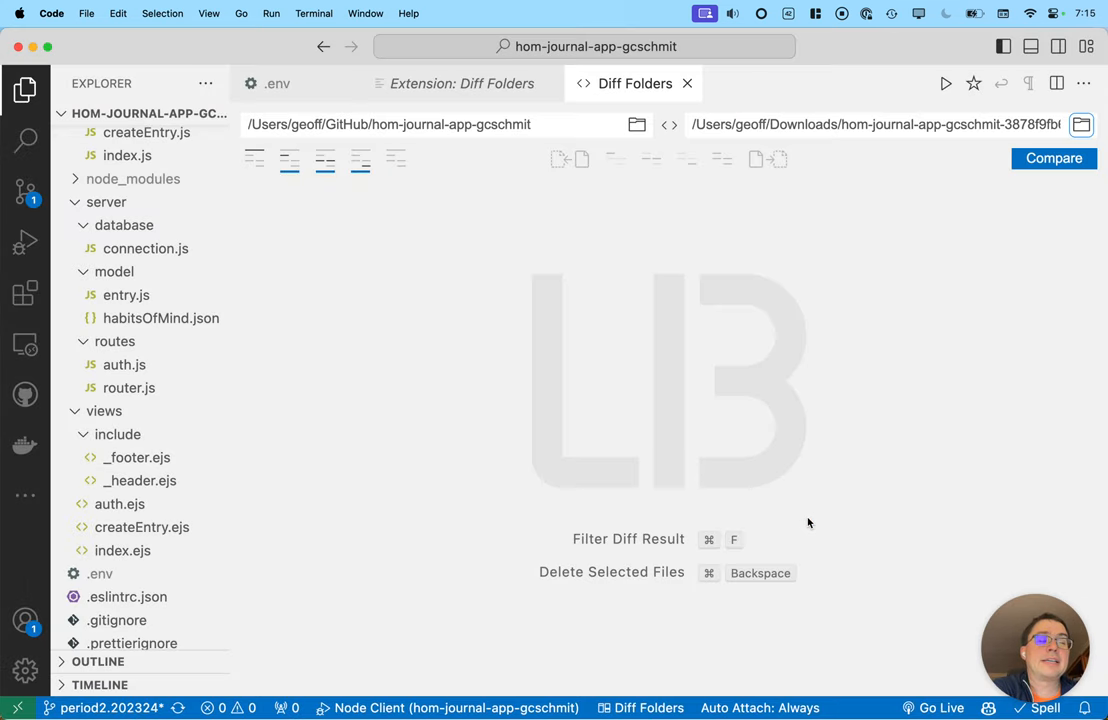
{"action": "mouse_move", "coordinate": [808, 523]}
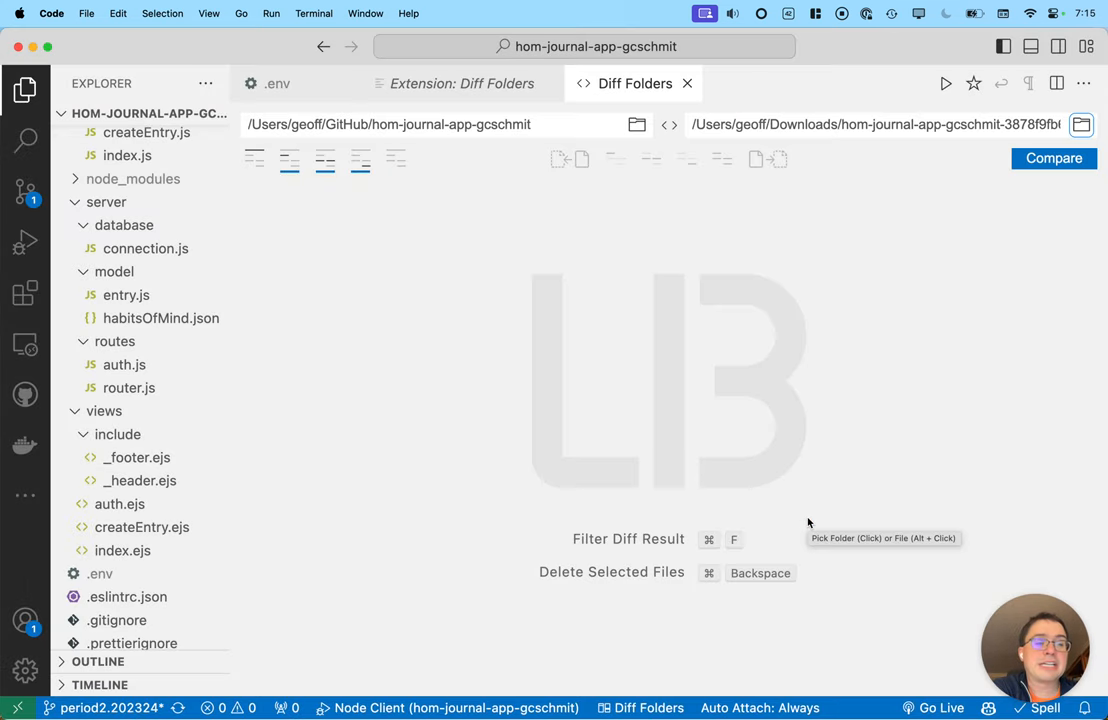
{"action": "mouse_move", "coordinate": [470, 143]}
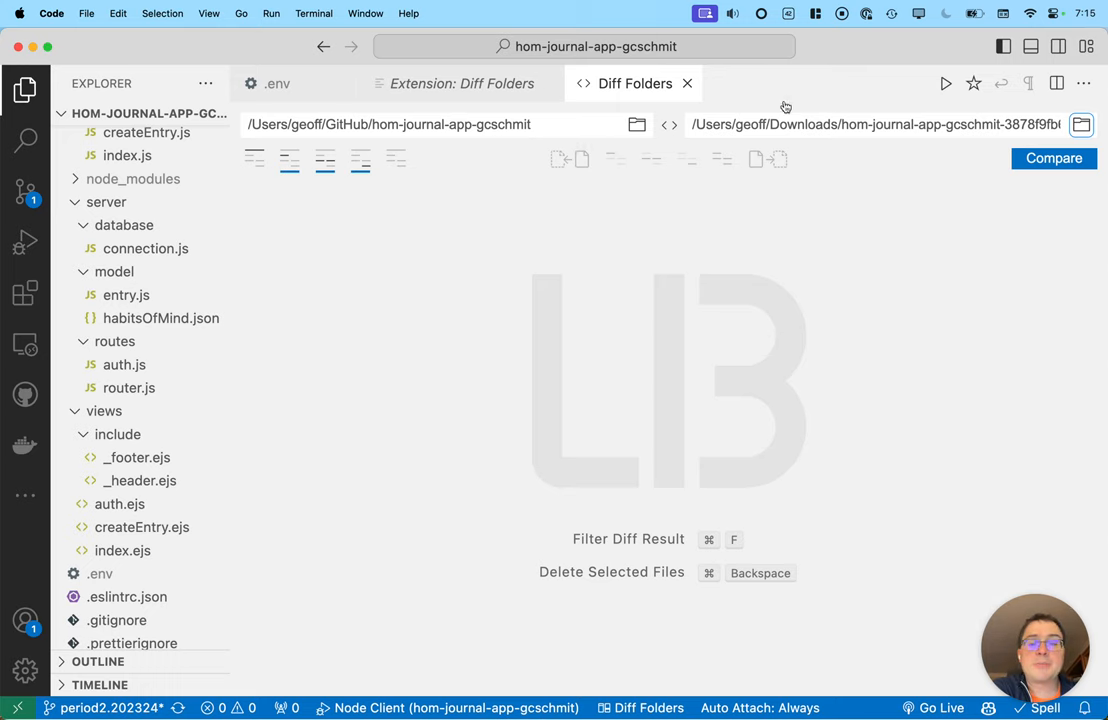
Compare the folders, listing differing files such as .env, server.js and router.js.
{"action": "left_click", "coordinate": [1053, 158]}
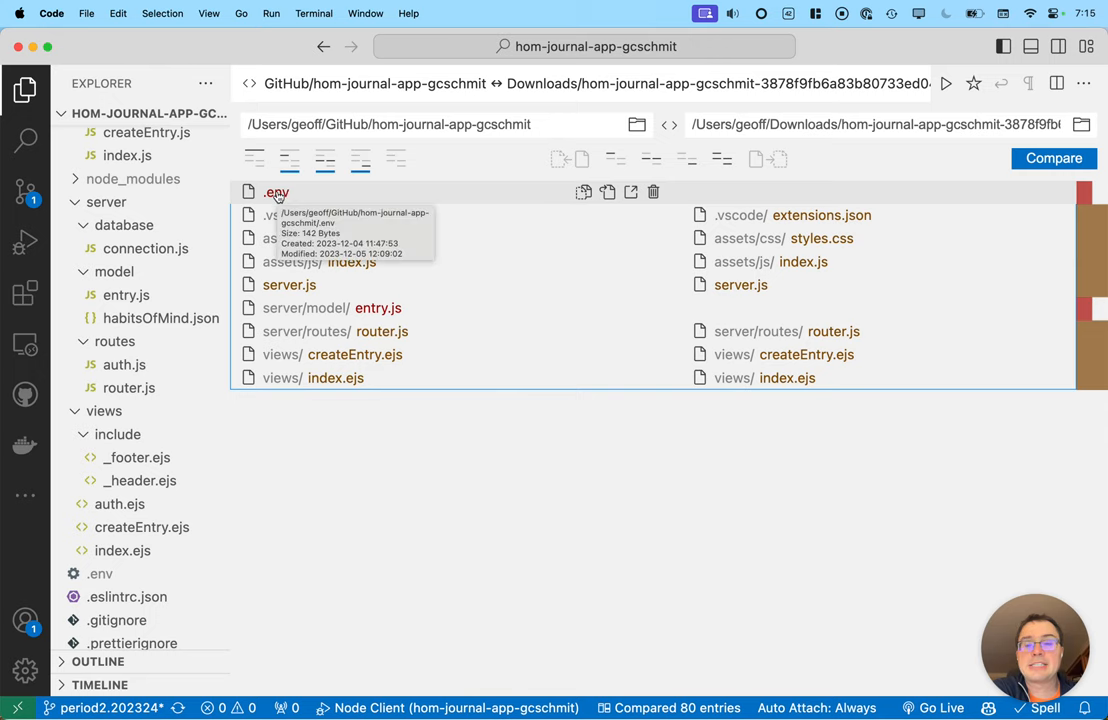
{"action": "mouse_move", "coordinate": [283, 207]}
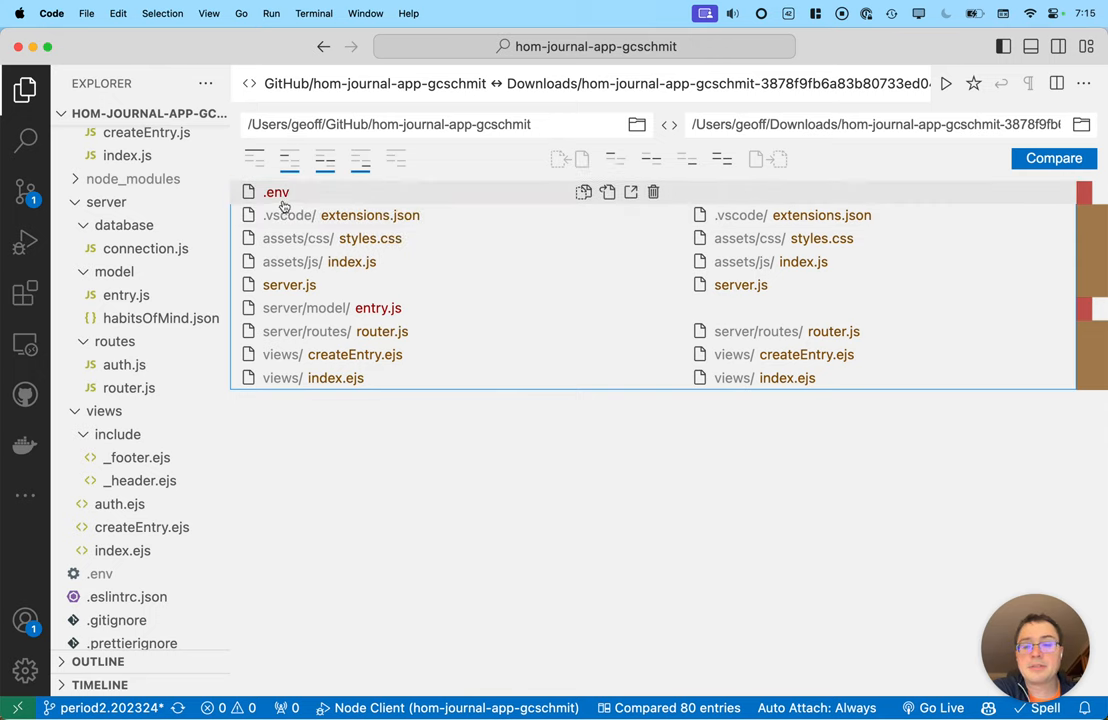
{"action": "mouse_move", "coordinate": [305, 307]}
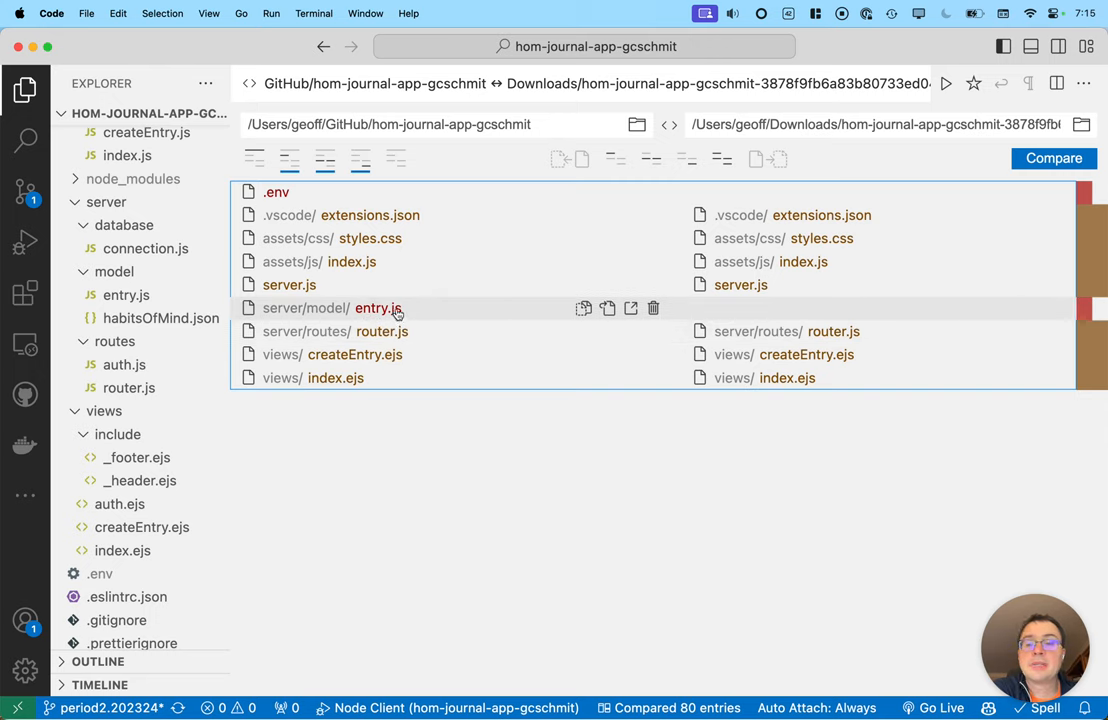
{"action": "mouse_move", "coordinate": [430, 274]}
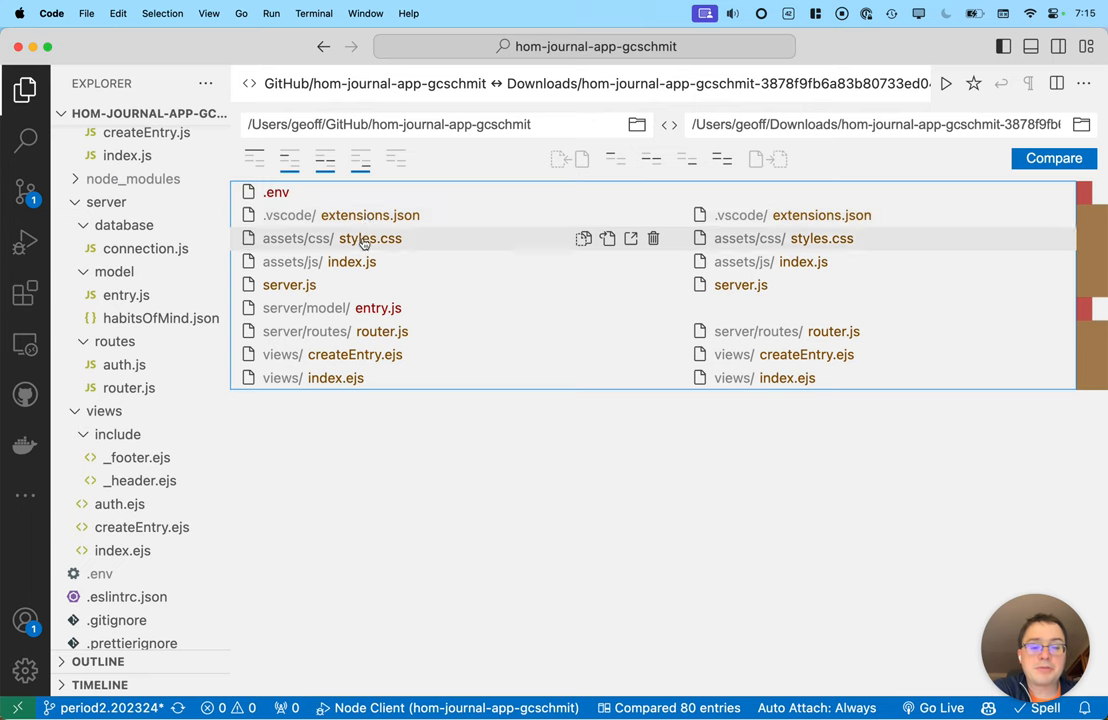
{"action": "mouse_move", "coordinate": [289, 285]}
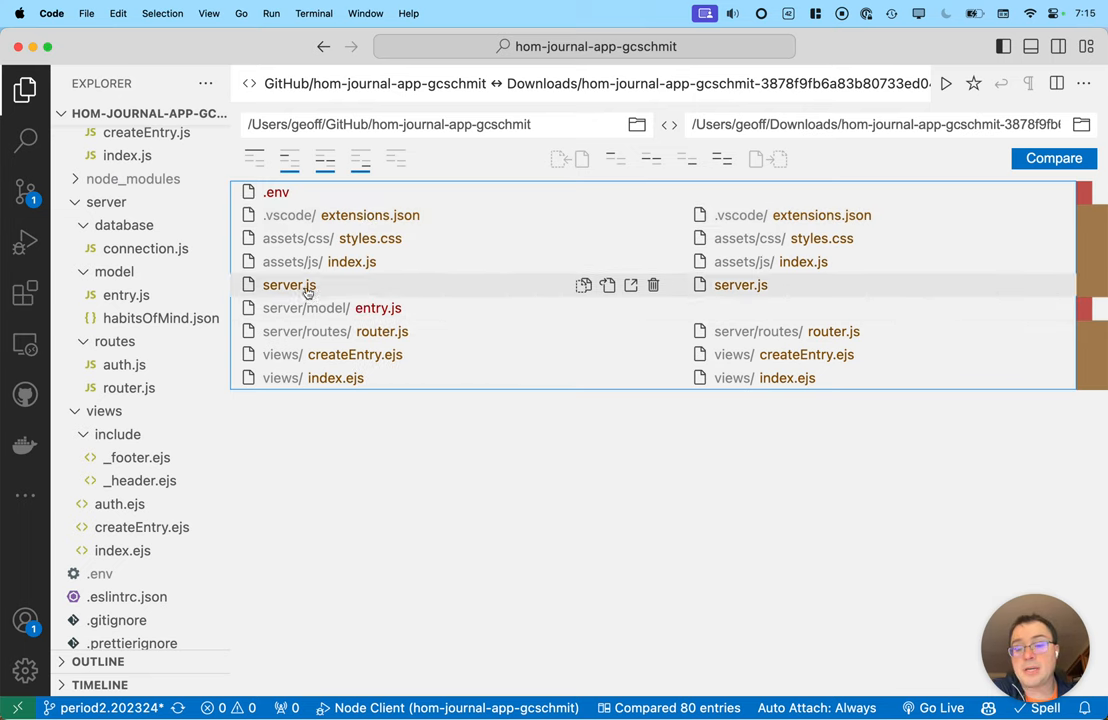
{"action": "mouse_move", "coordinate": [289, 285]}
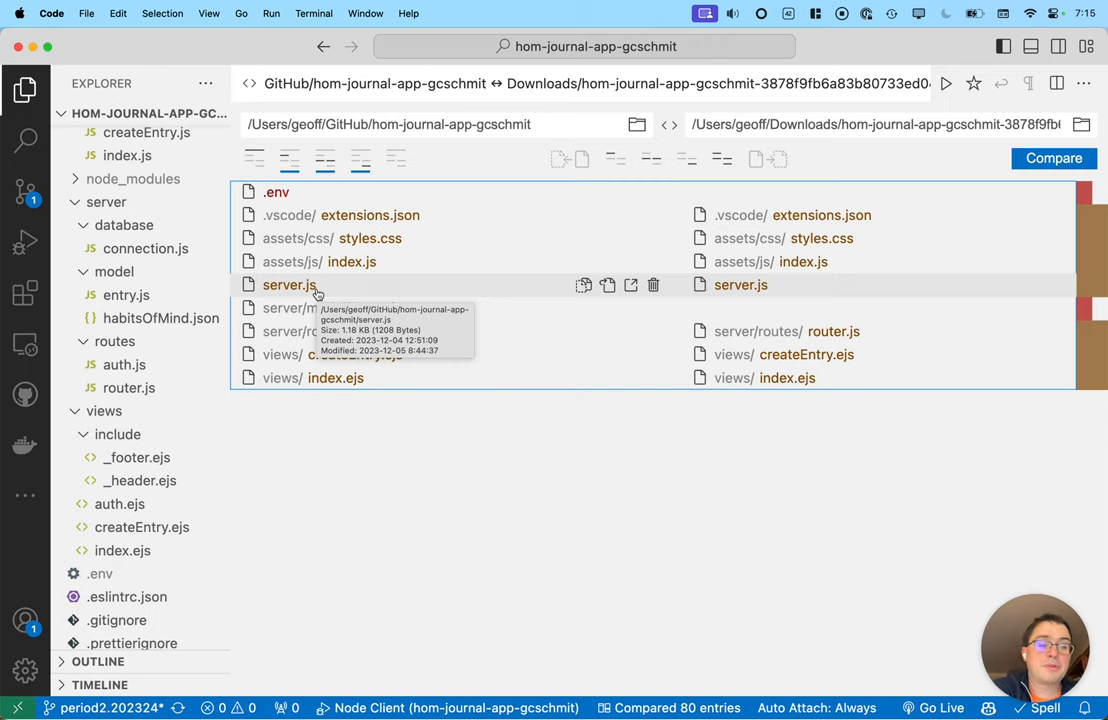
{"action": "mouse_move", "coordinate": [289, 285]}
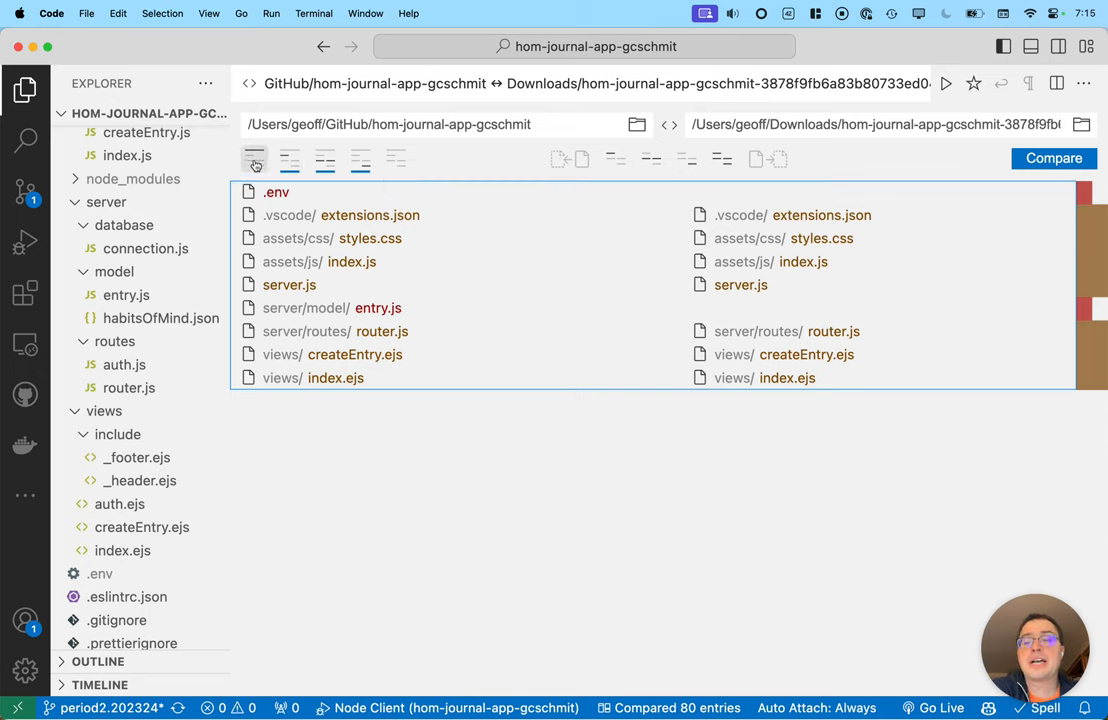
{"action": "mouse_move", "coordinate": [254, 159]}
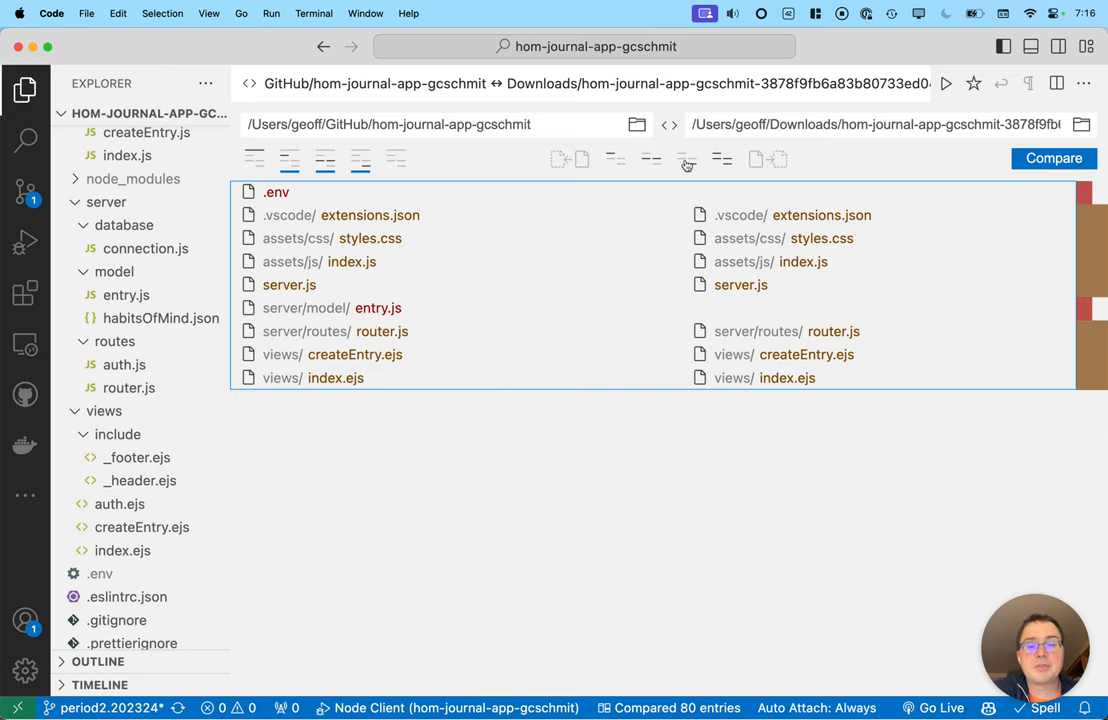
{"action": "mouse_move", "coordinate": [634, 148]}
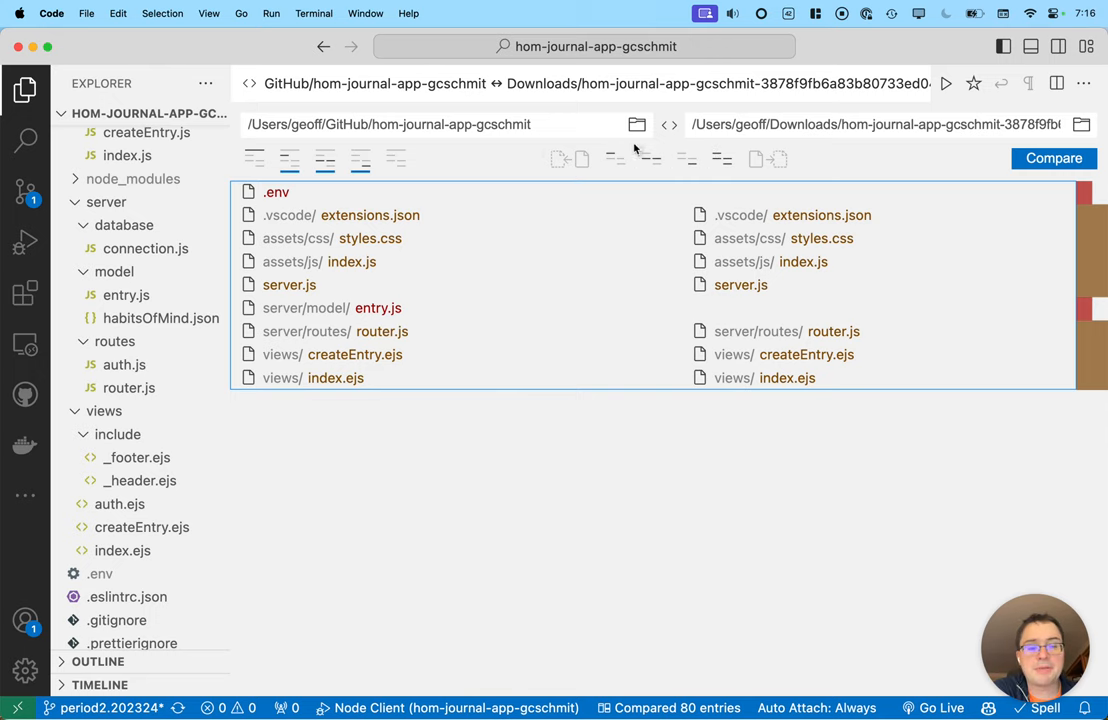
{"action": "mouse_move", "coordinate": [289, 284]}
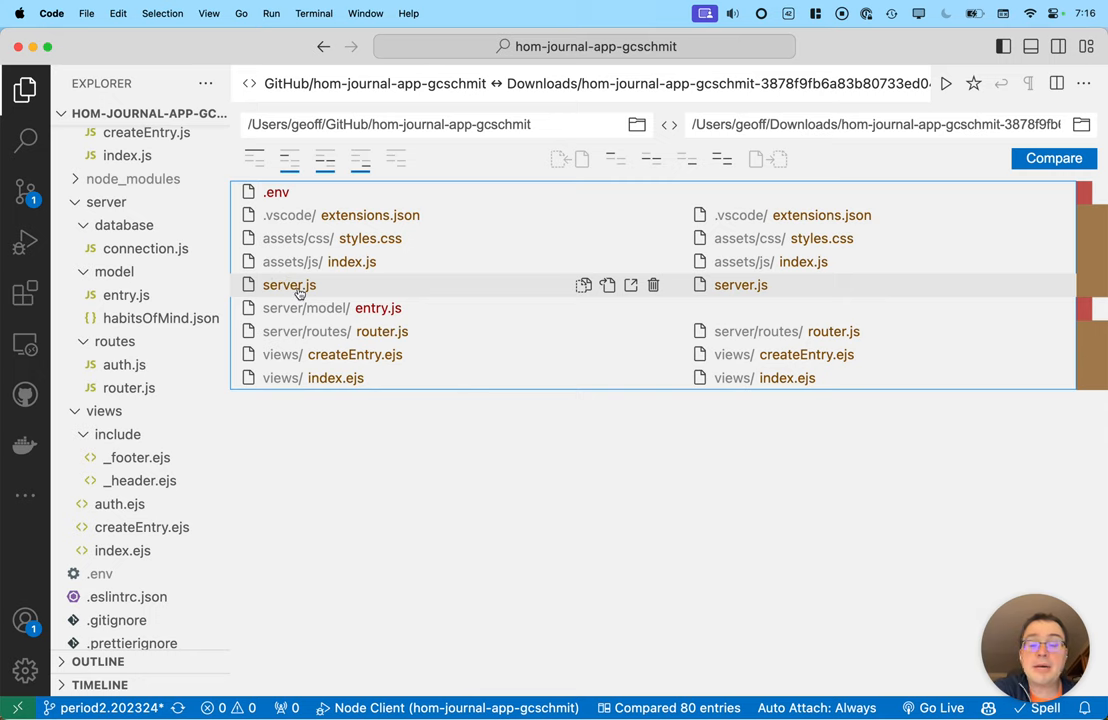
{"action": "mouse_move", "coordinate": [289, 285]}
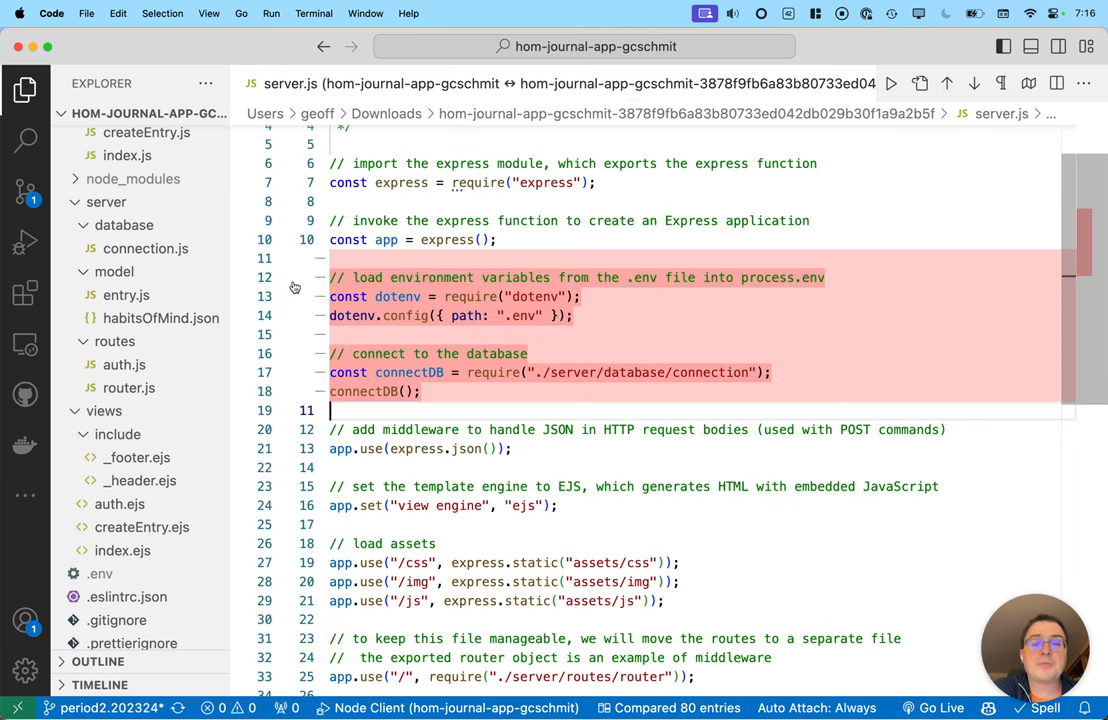
{"action": "mouse_move", "coordinate": [493, 222]}
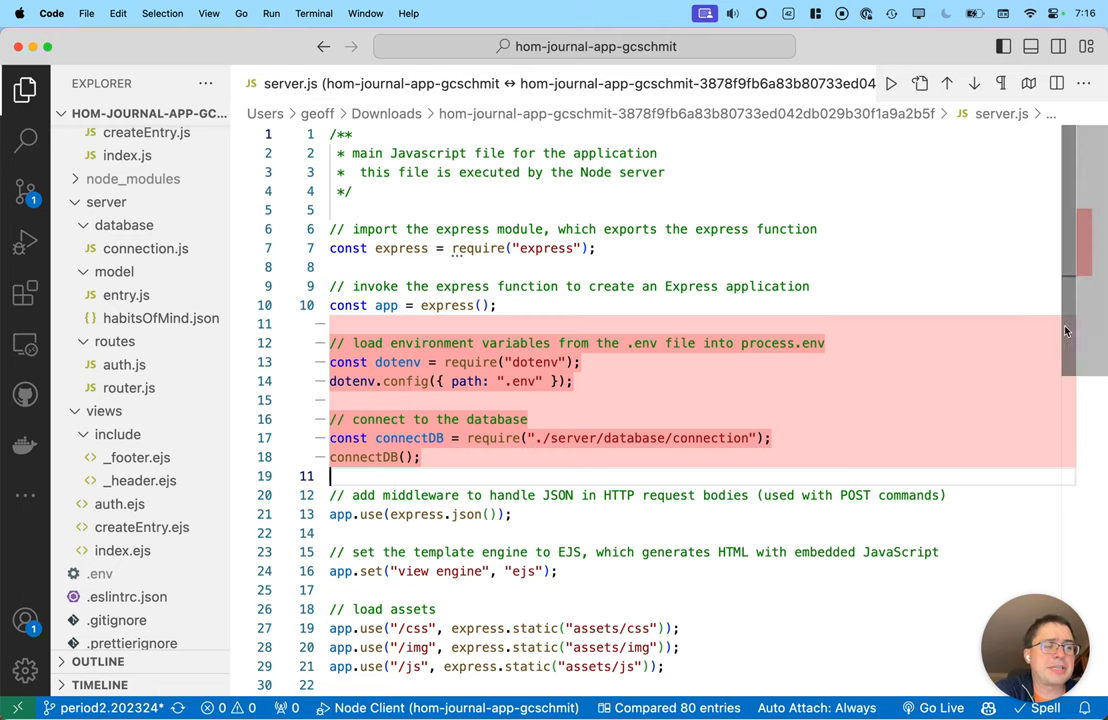
Scroll the server.js diff to view the red deleted dotenv and database-connection lines.
{"action": "scroll", "scroll_direction": "down", "scroll_amount": 3}
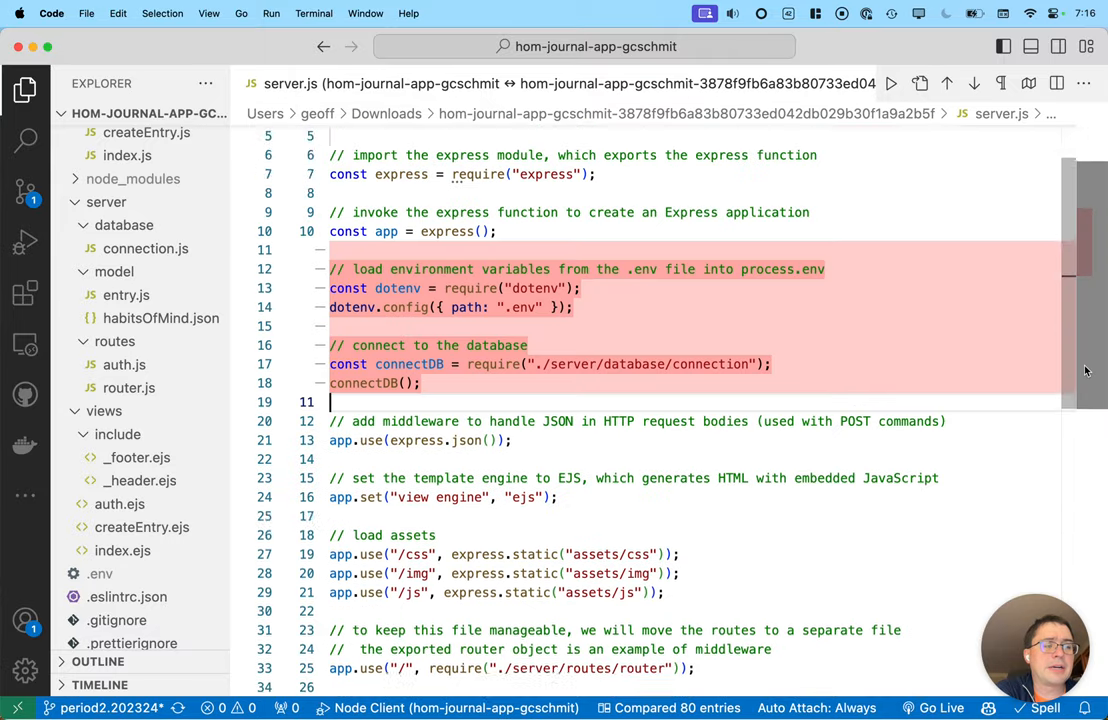
{"action": "scroll", "scroll_direction": "down", "scroll_amount": 3}
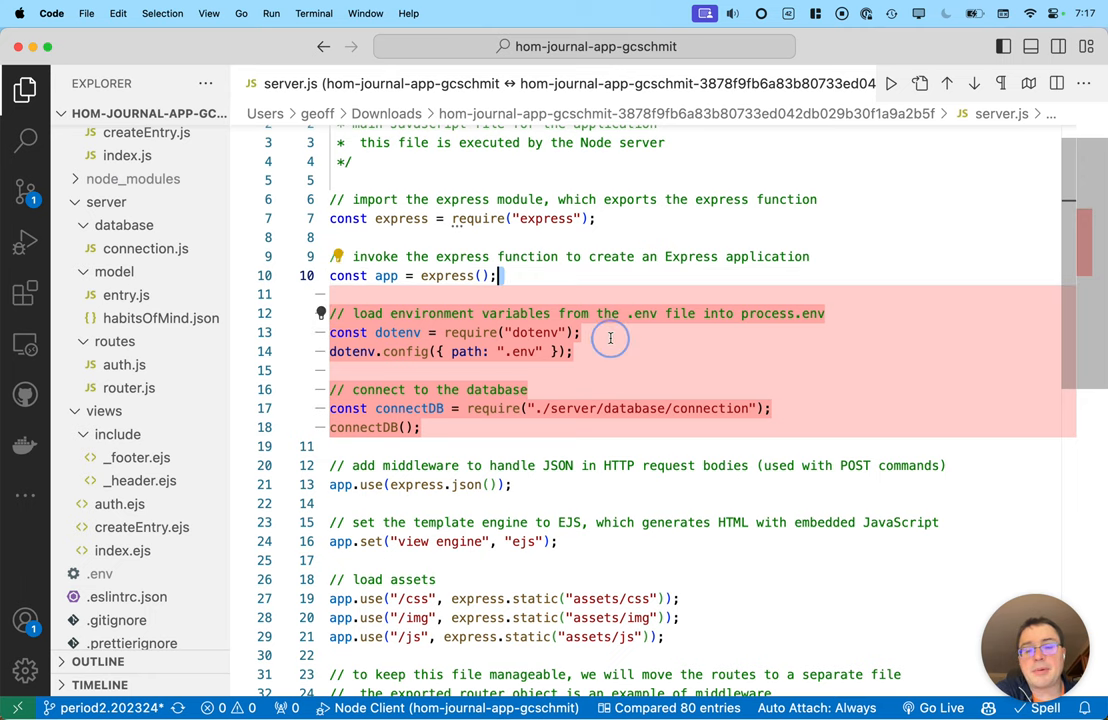
{"action": "mouse_move", "coordinate": [435, 408]}
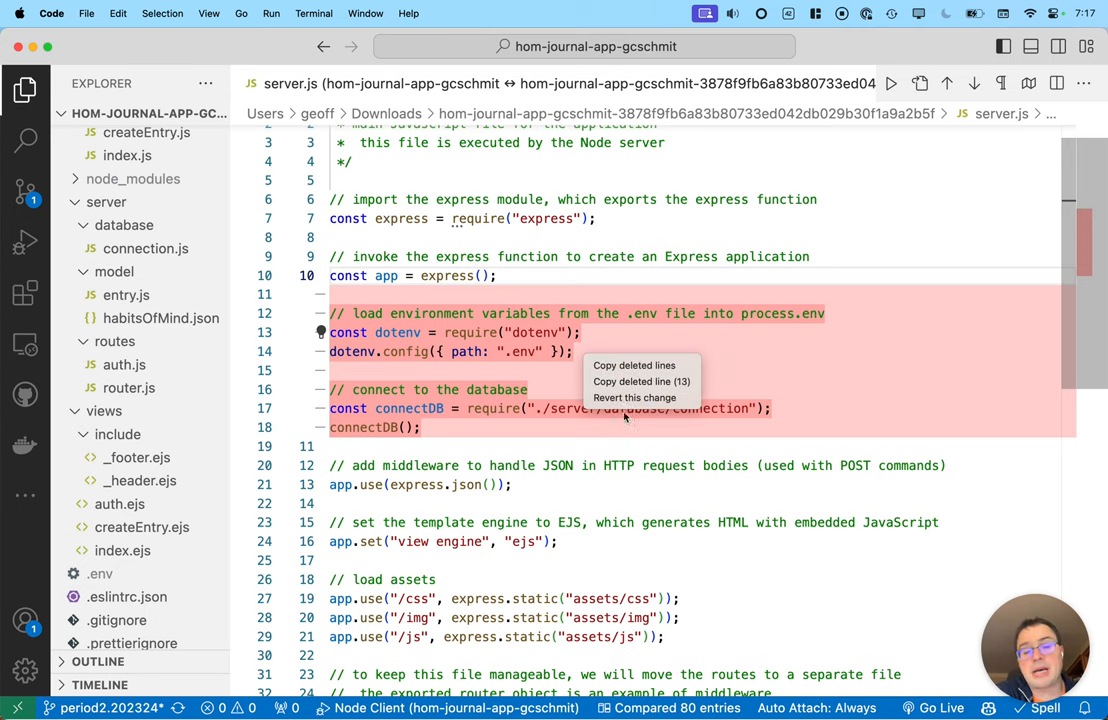
{"action": "left_click", "coordinate": [770, 361]}
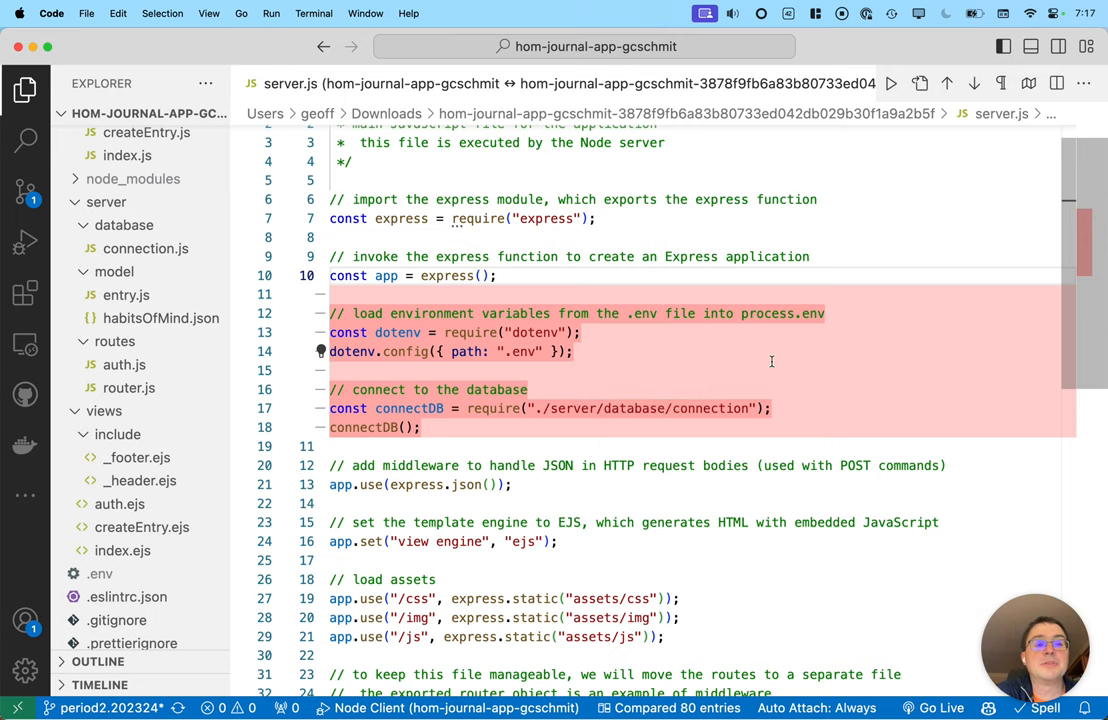
{"action": "mouse_move", "coordinate": [891, 84]}
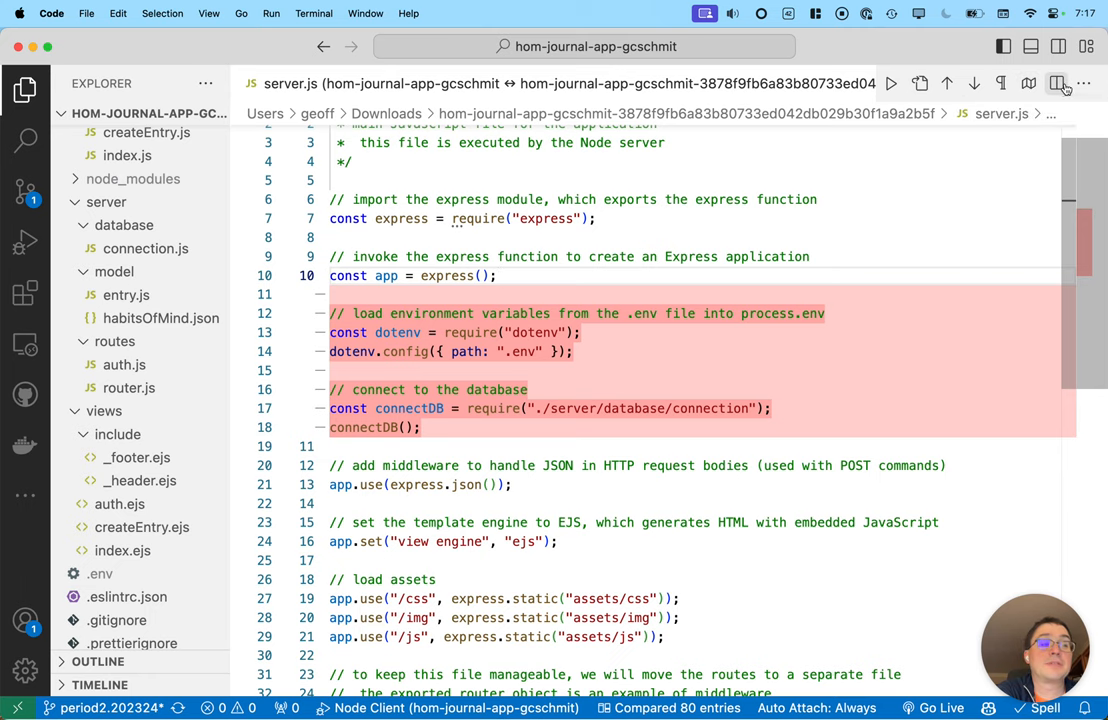
{"action": "mouse_move", "coordinate": [945, 84]}
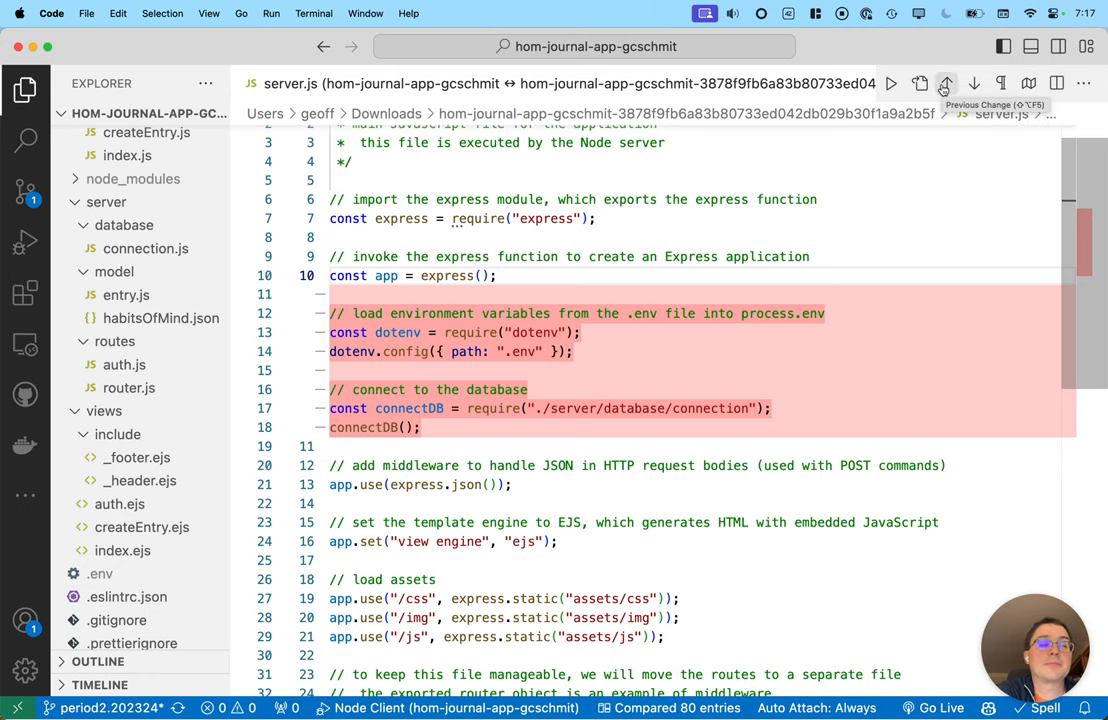